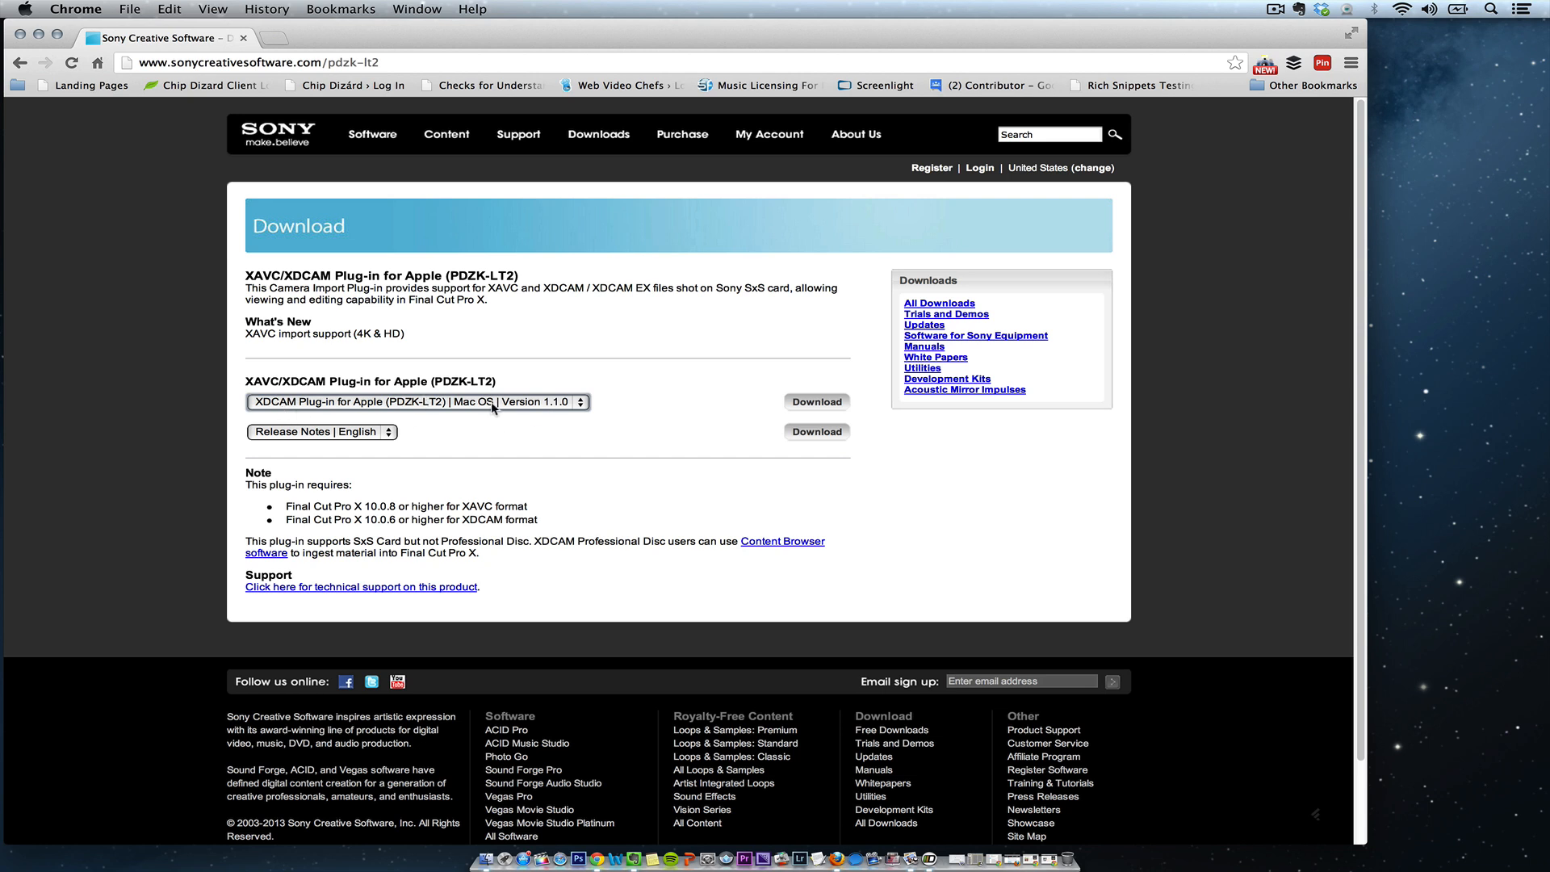
Choose the Mac OS version 1.1.0 of the XDCAM Plug-in for Apple from the version list
left_click(416, 403)
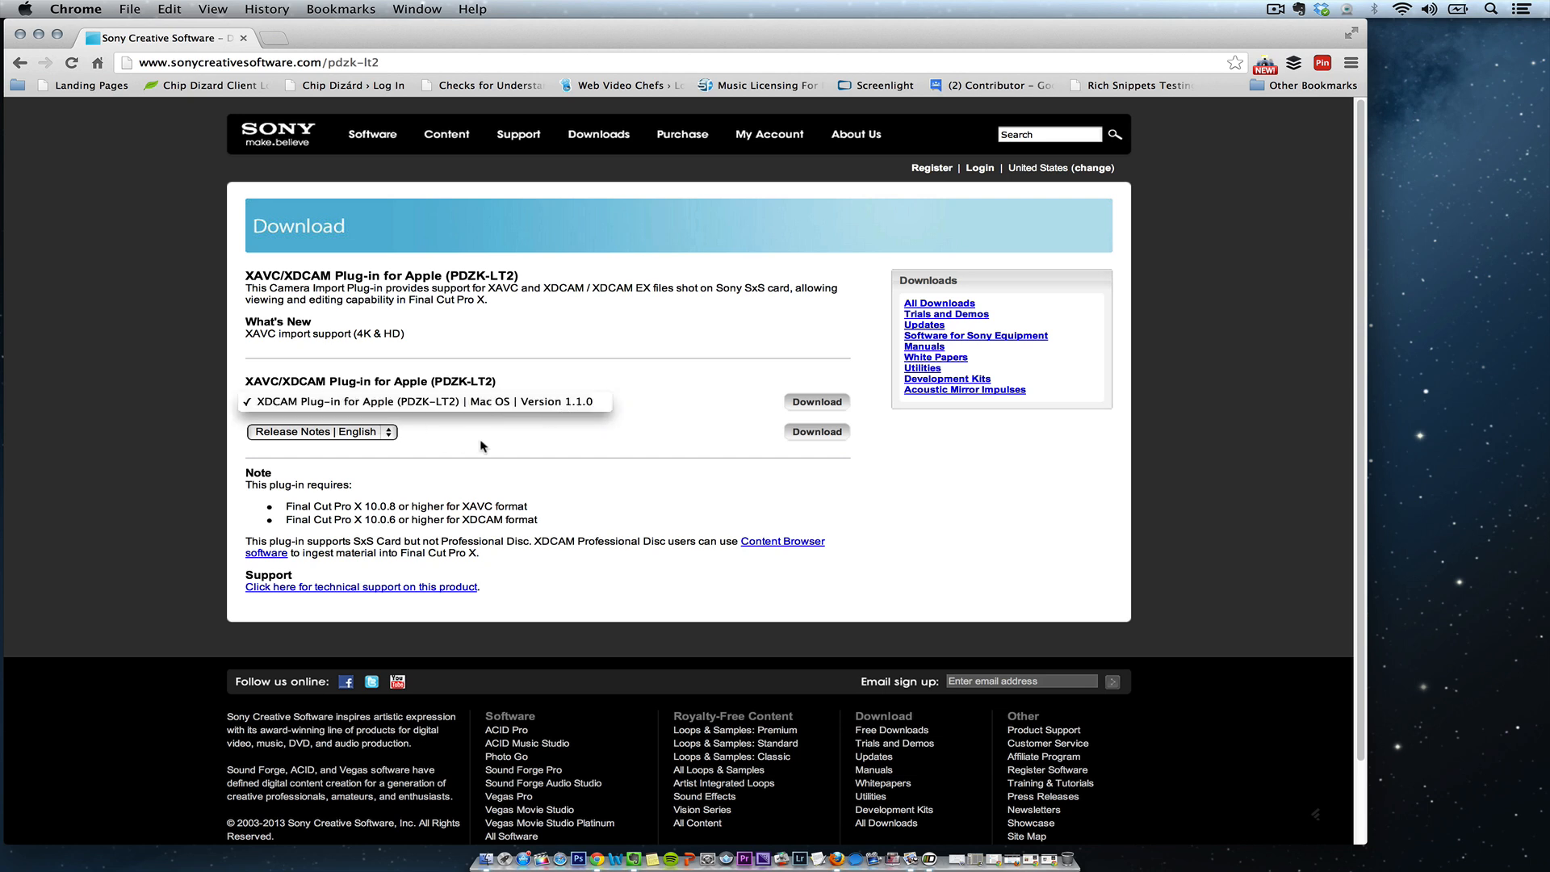